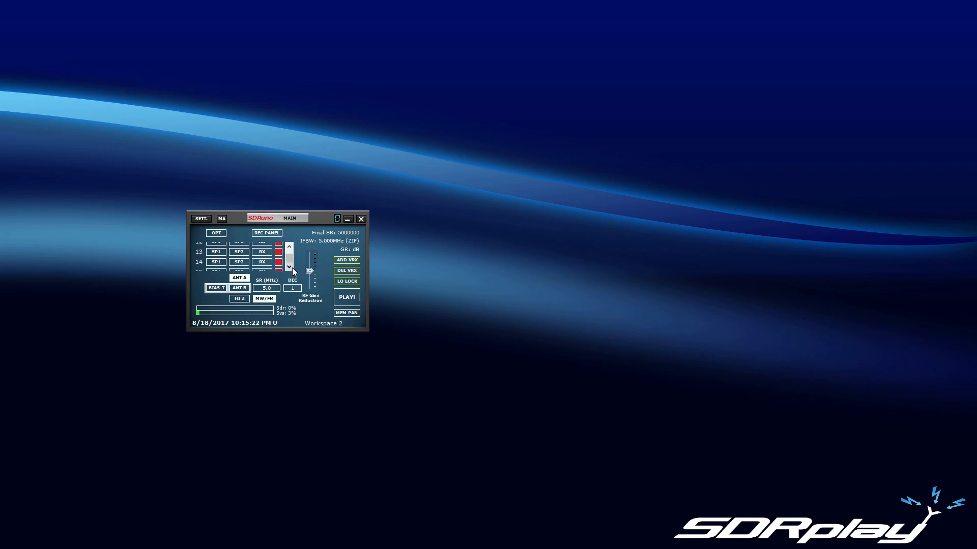
Delete the extra receivers, leaving only VRX 0, and show the saved workspaces list.
{"action": "left_click", "coordinate": [267, 288]}
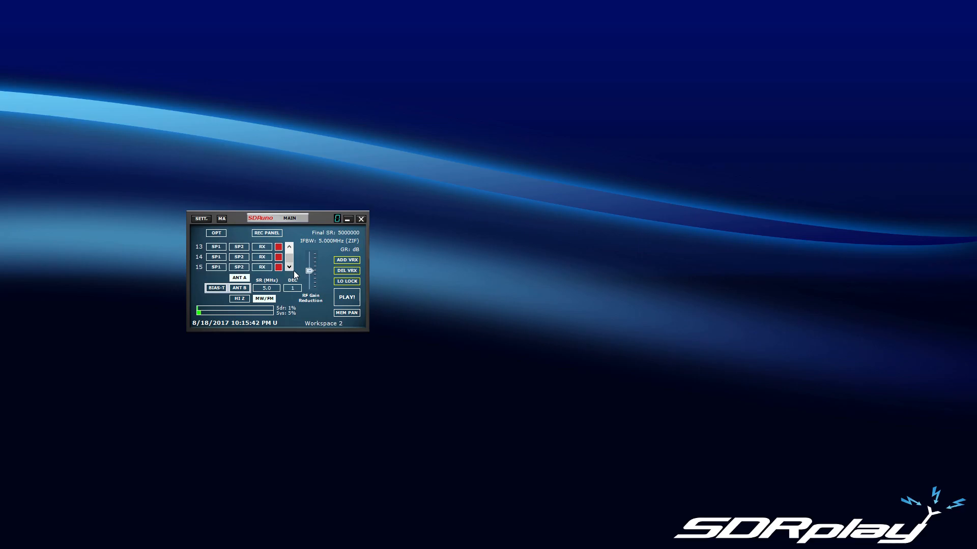
{"action": "left_click", "coordinate": [323, 324]}
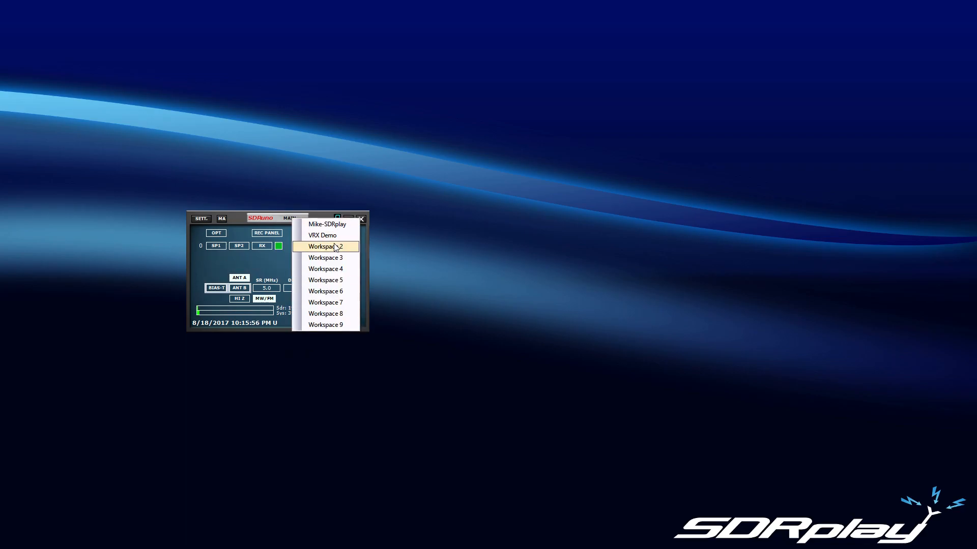
Select Workspace 2, add receiver 1, and open a main spectrum display.
{"action": "left_click", "coordinate": [325, 247]}
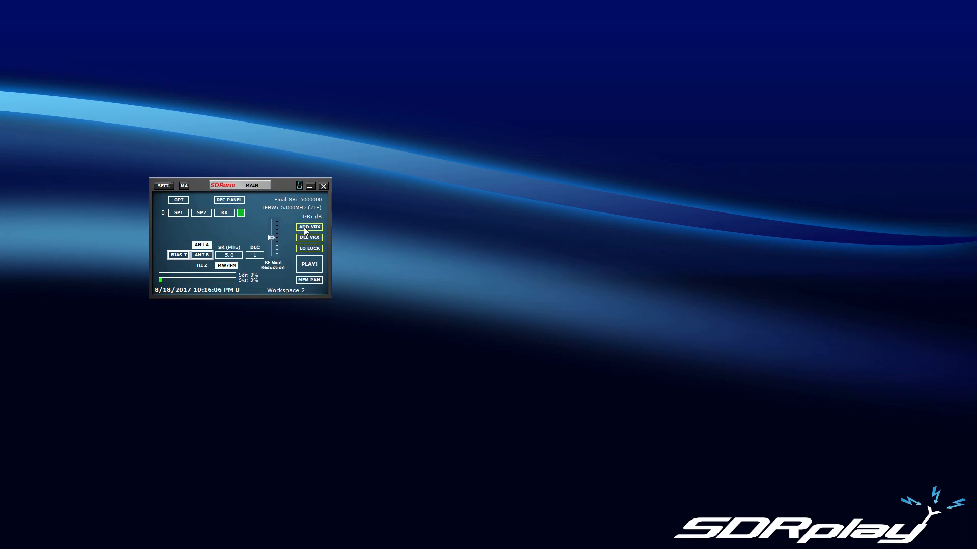
{"action": "left_click", "coordinate": [309, 226]}
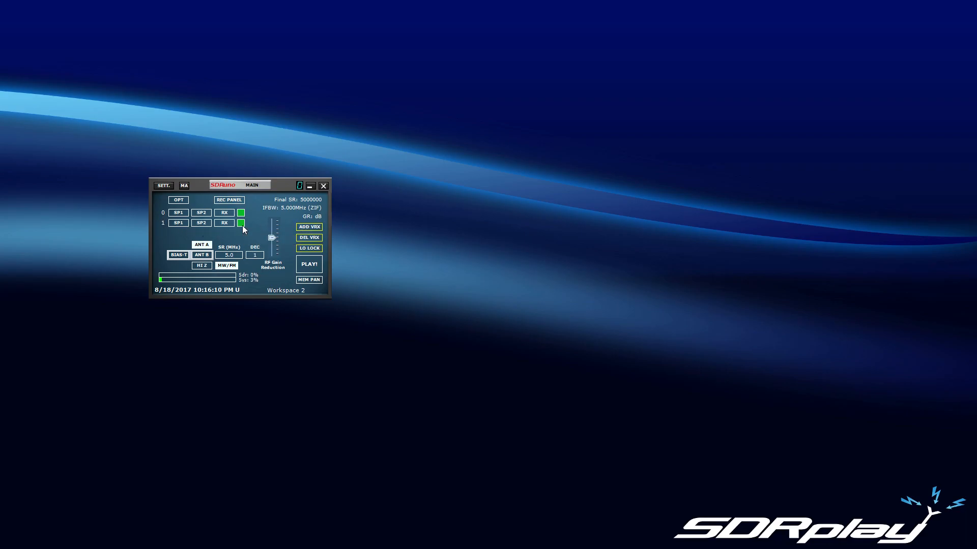
{"action": "left_click", "coordinate": [240, 223]}
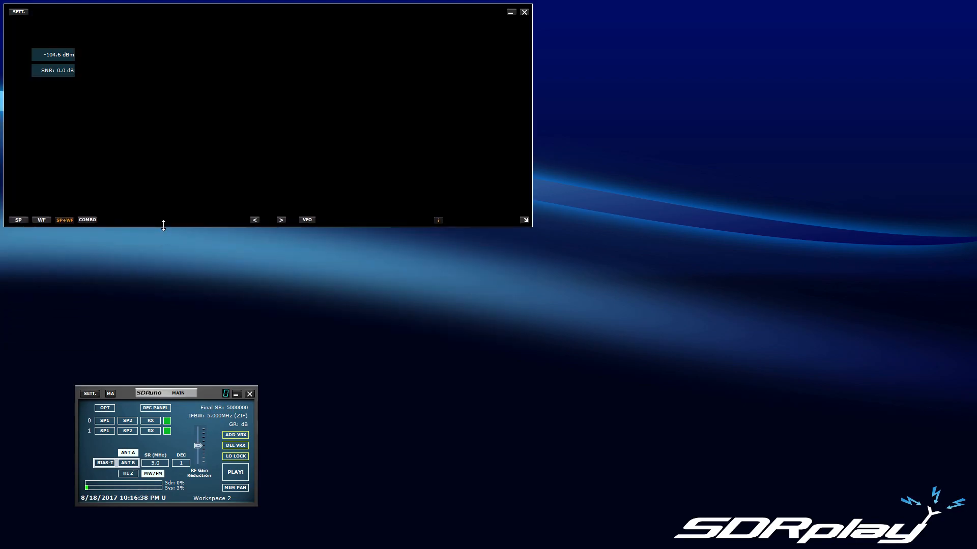
Open receiver 1's main spectrum display beside receiver 0's, both at 17,960,250.
{"action": "left_click", "coordinate": [235, 472]}
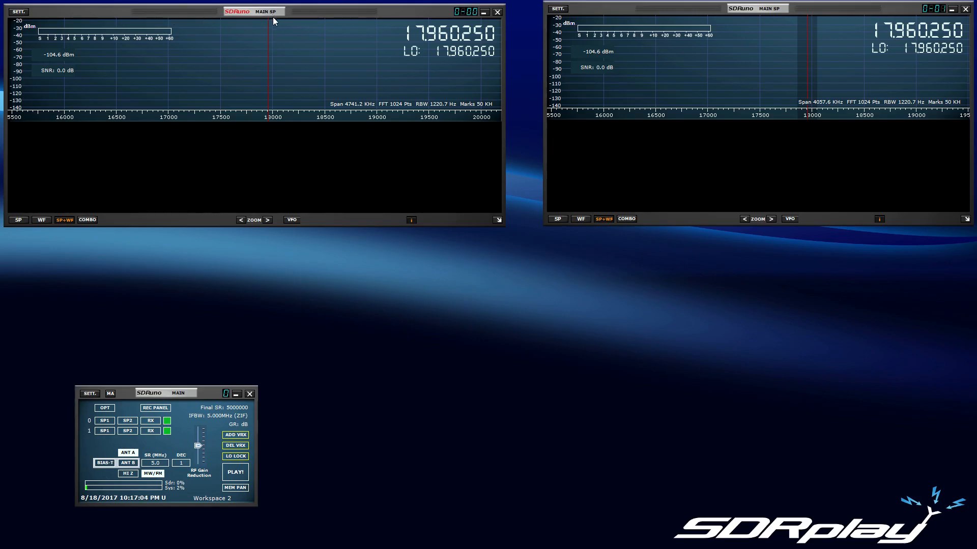
{"action": "mouse_move", "coordinate": [213, 278]}
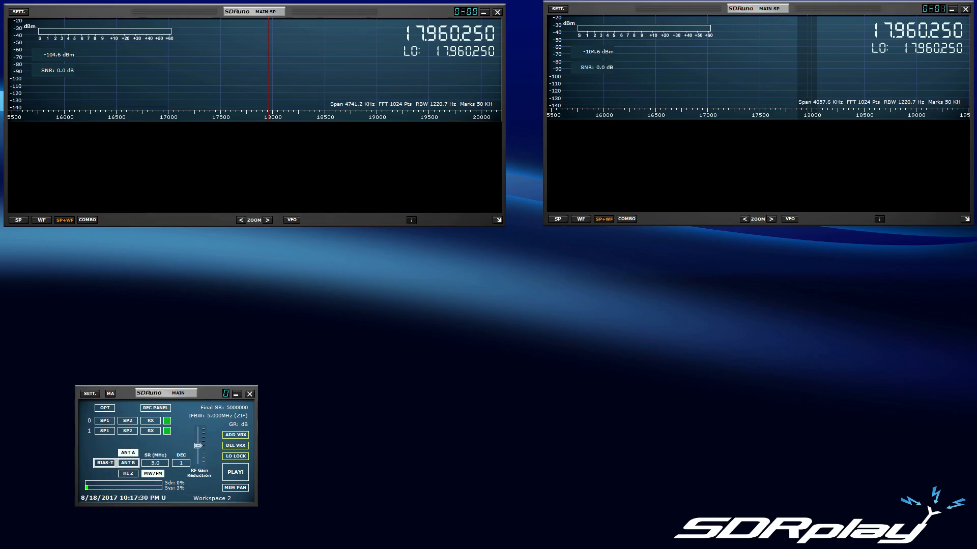
Open auxiliary spectrum and RX control panels for the receivers, and rename the workspace VRX DEMO 2.
{"action": "left_click", "coordinate": [235, 435]}
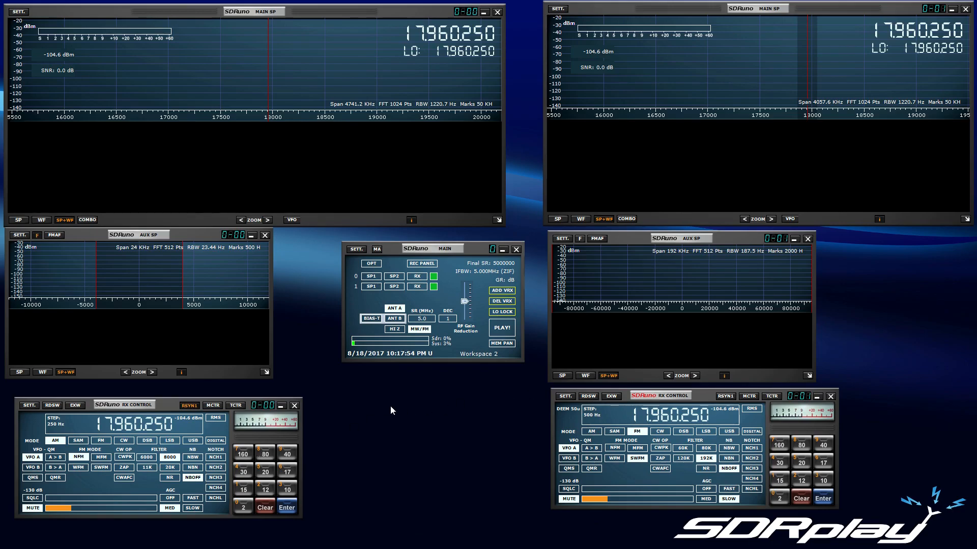
{"action": "mouse_move", "coordinate": [478, 354]}
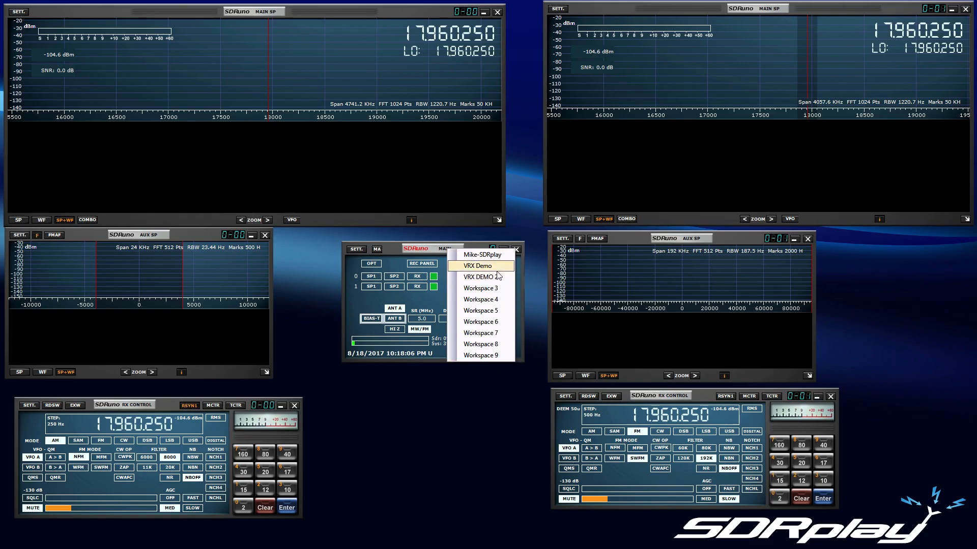
Activate the VRX DEMO 2 workspace and retune receiver 0 to 18,248,250.
{"action": "left_click", "coordinate": [480, 266]}
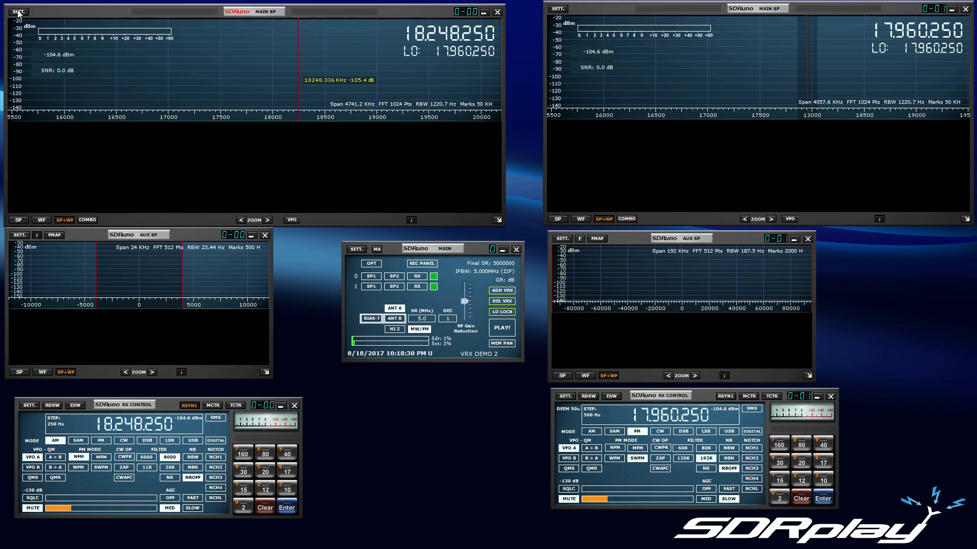
Open and close receiver 0's Main Spectrum Settings without changing anything.
{"action": "left_click", "coordinate": [18, 11]}
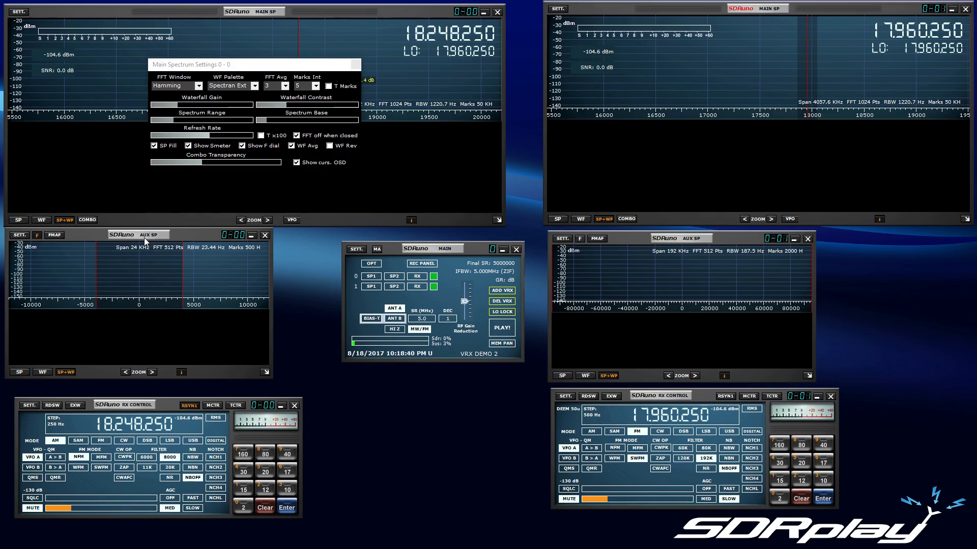
{"action": "mouse_move", "coordinate": [412, 430]}
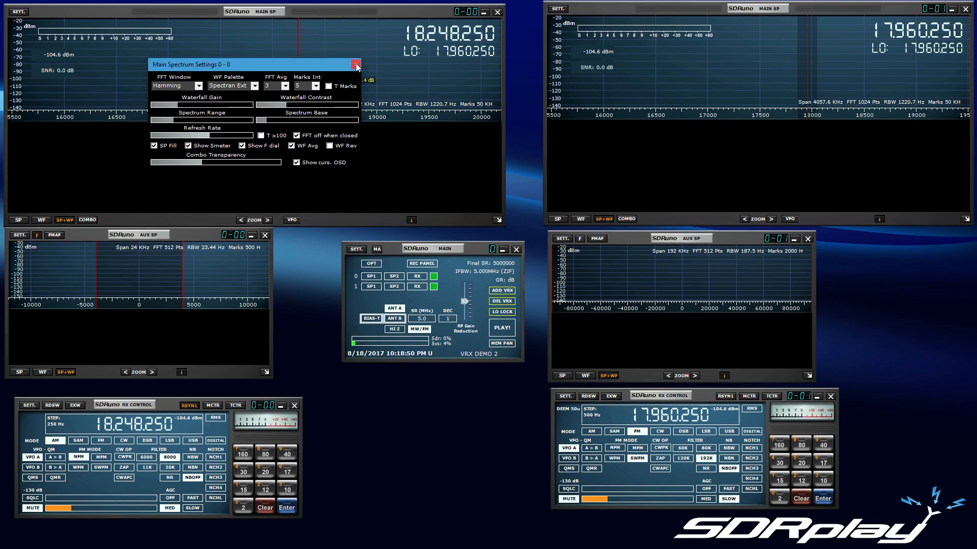
{"action": "left_click", "coordinate": [356, 65]}
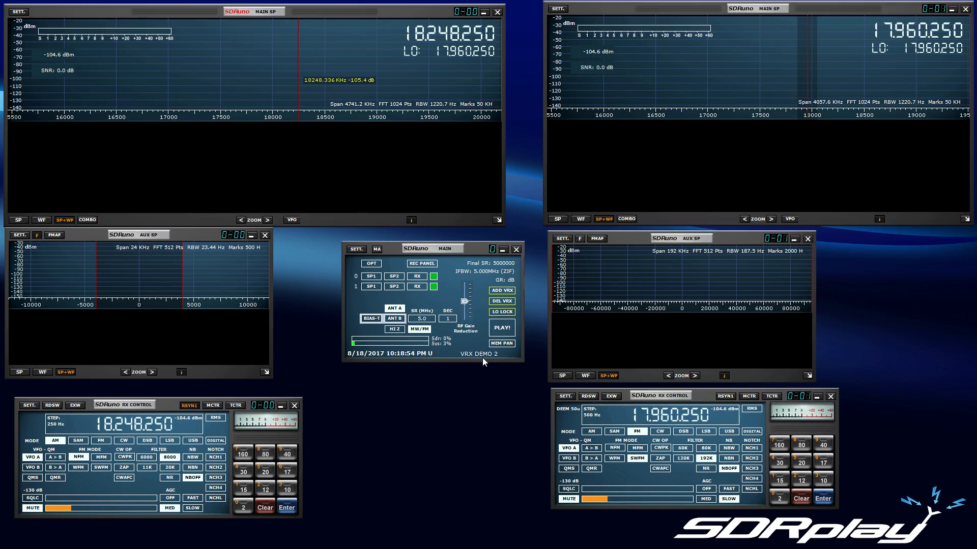
{"action": "mouse_move", "coordinate": [480, 361]}
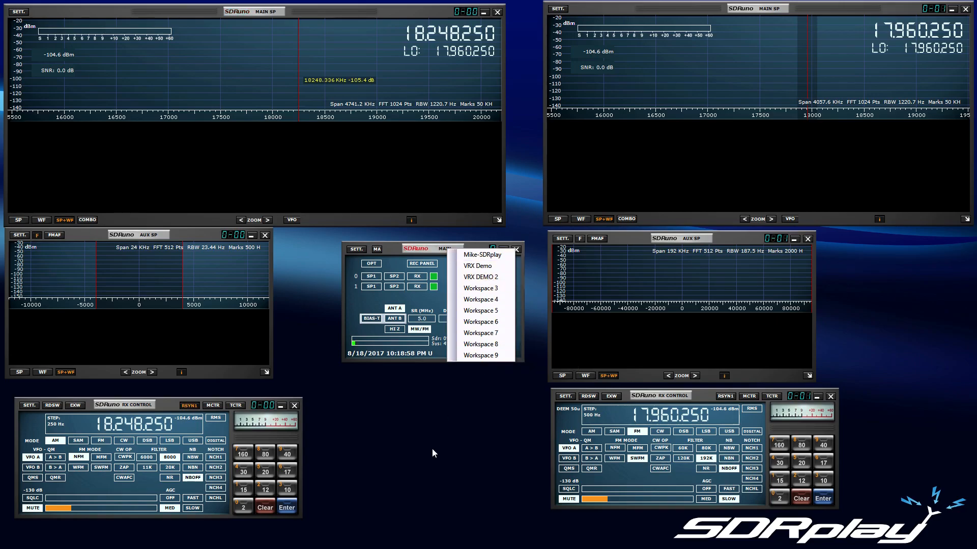
Pick VRX DEMO 2 and retune receiver 0 to 18,524,000, leaving LO at 17,960,250.
{"action": "left_click", "coordinate": [480, 277]}
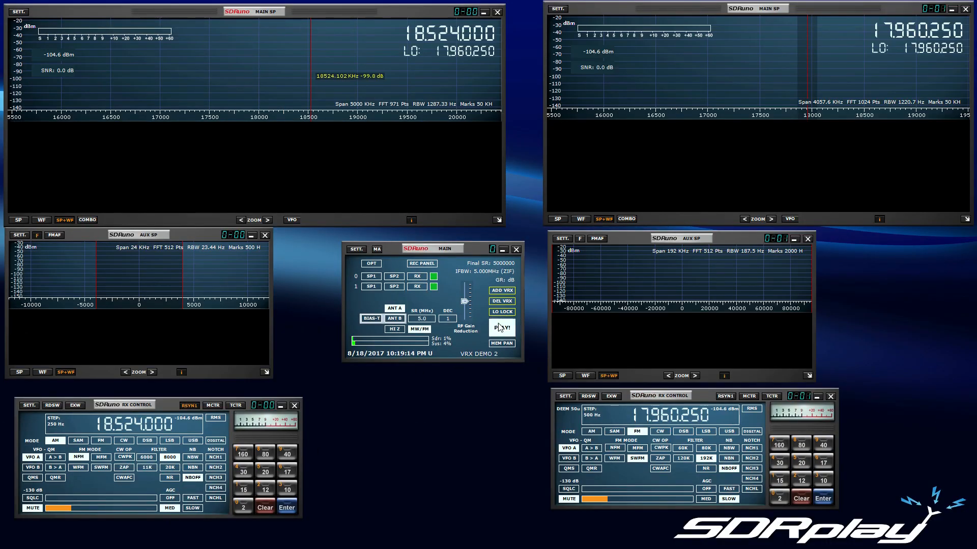
Start playback on both receivers and open receiver 0's RX Settings on the AGC tab.
{"action": "left_click", "coordinate": [502, 328]}
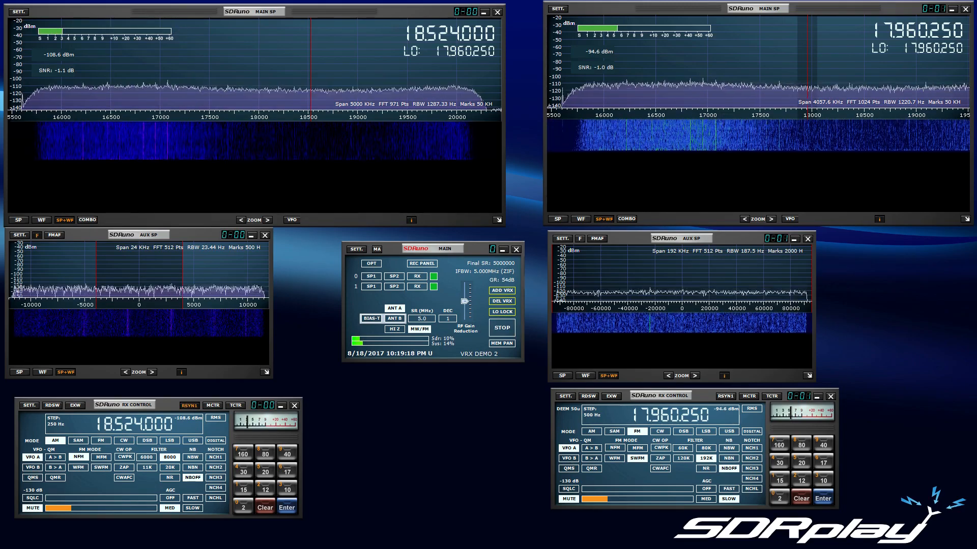
{"action": "mouse_move", "coordinate": [568, 499]}
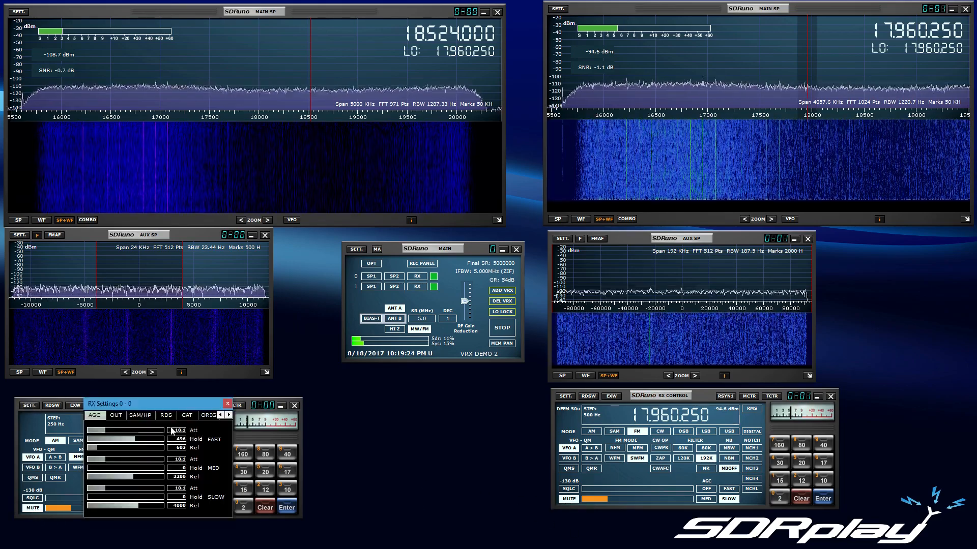
{"action": "left_click", "coordinate": [115, 415]}
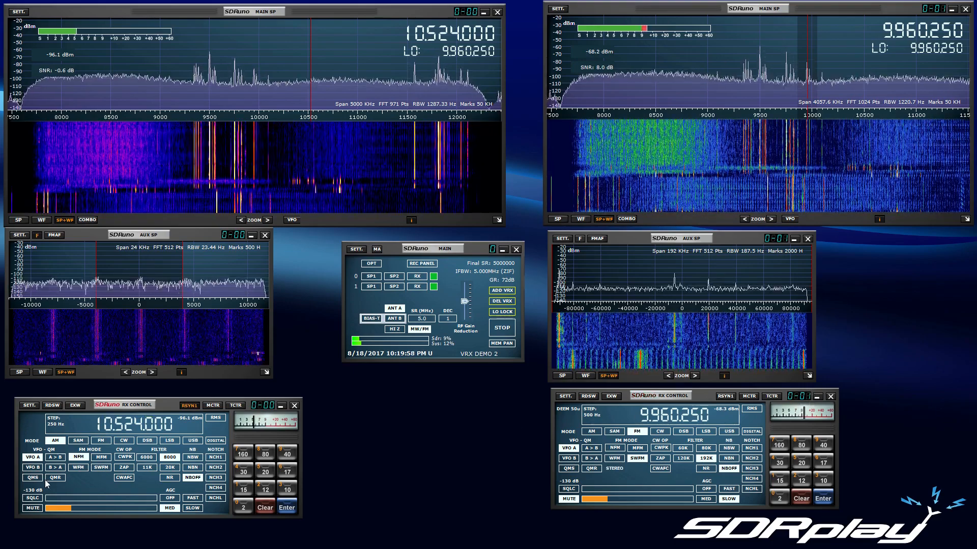
Set the sample rate to 2 MHz, with receivers at 9.830 and 9.760 MHz.
{"action": "left_click", "coordinate": [421, 319]}
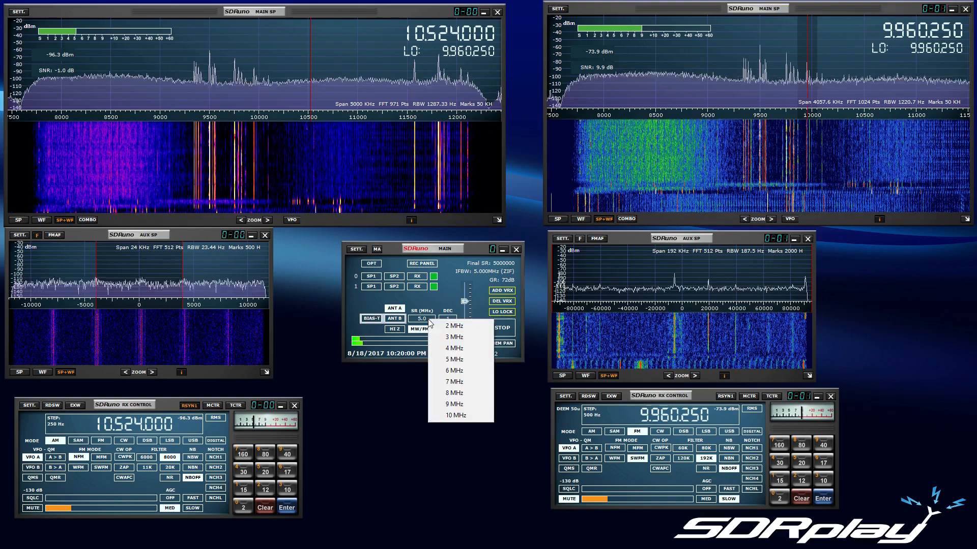
{"action": "left_click", "coordinate": [453, 325]}
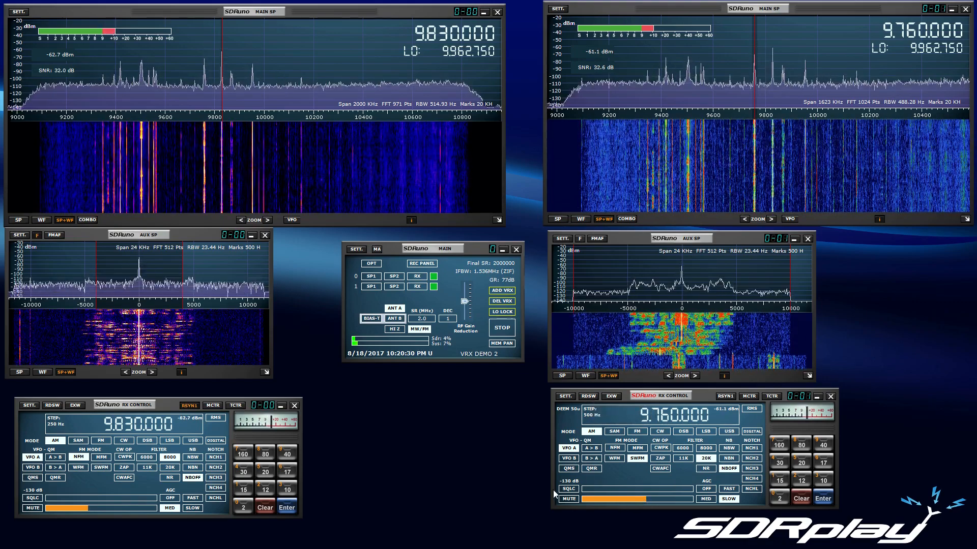
Stop processing, switch the sample rate to 5 MHz, and resume playback.
{"action": "left_click", "coordinate": [501, 328]}
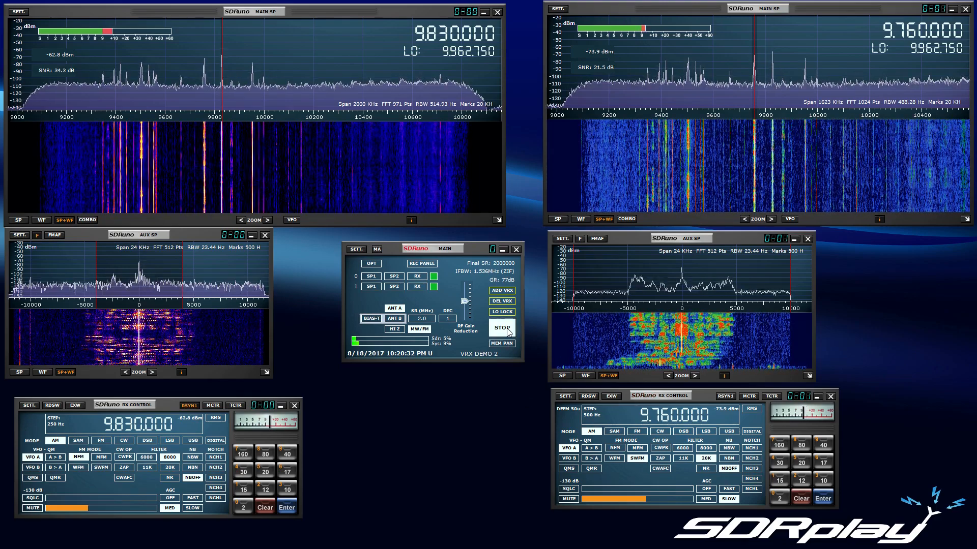
{"action": "left_click", "coordinate": [501, 327]}
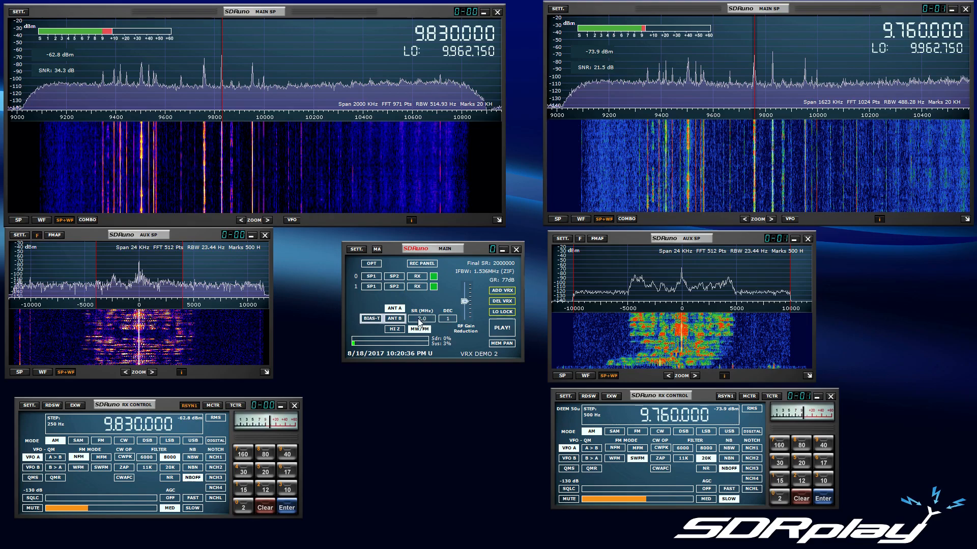
{"action": "left_click", "coordinate": [423, 319]}
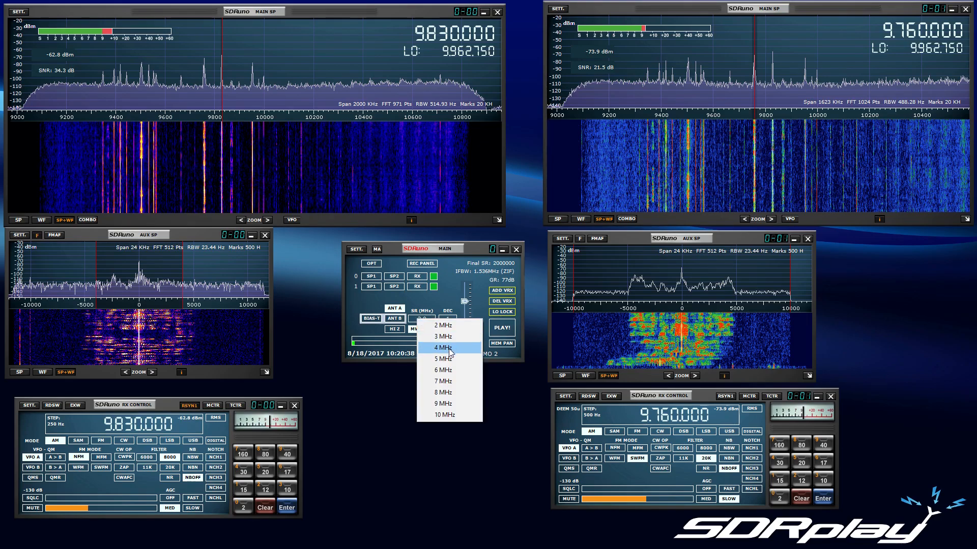
{"action": "mouse_move", "coordinate": [442, 358]}
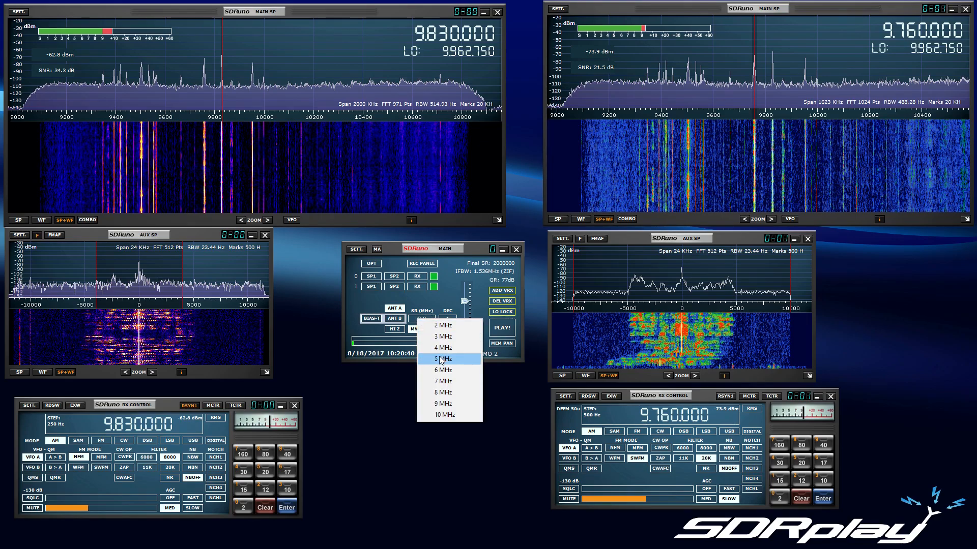
{"action": "left_click", "coordinate": [442, 360]}
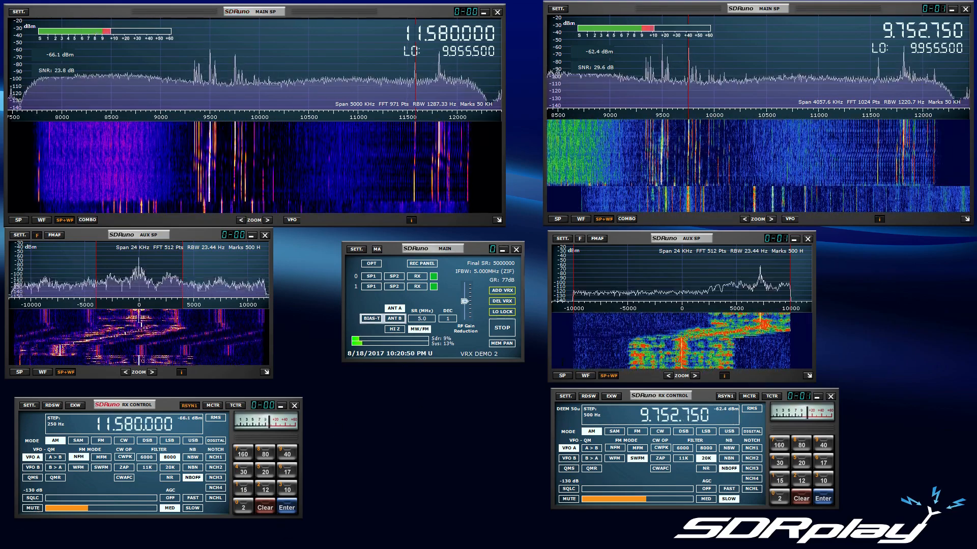
Stop processing and add VRX receiver 2 to the workspace.
{"action": "left_click", "coordinate": [502, 327]}
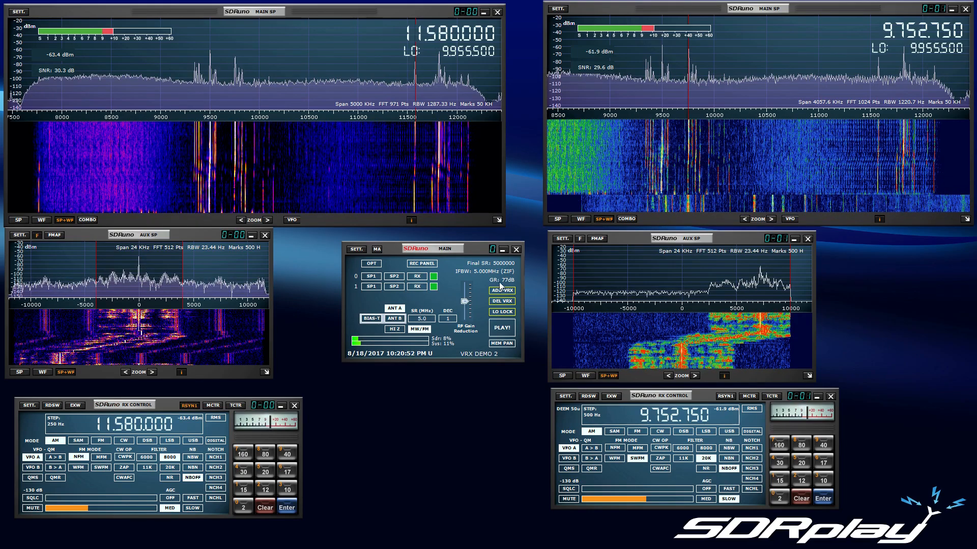
{"action": "left_click", "coordinate": [502, 290]}
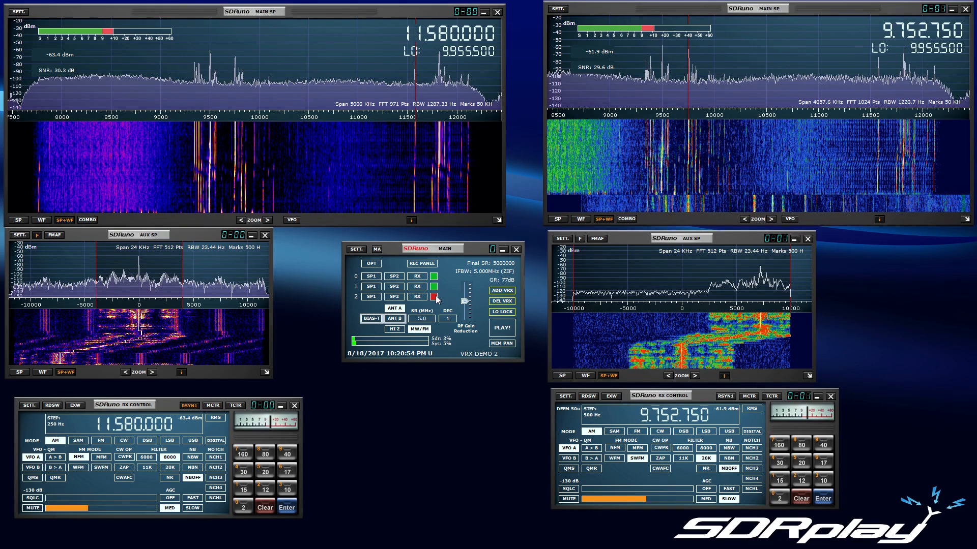
{"action": "left_click", "coordinate": [416, 297]}
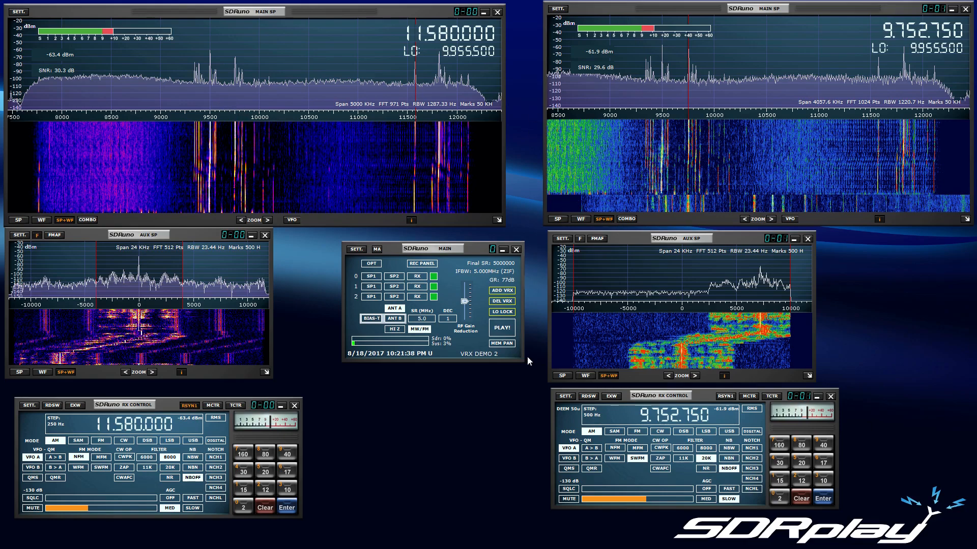
Remove the extra VRX and restart processing with receivers at 8.425 and 10.3675 MHz.
{"action": "left_click", "coordinate": [502, 327]}
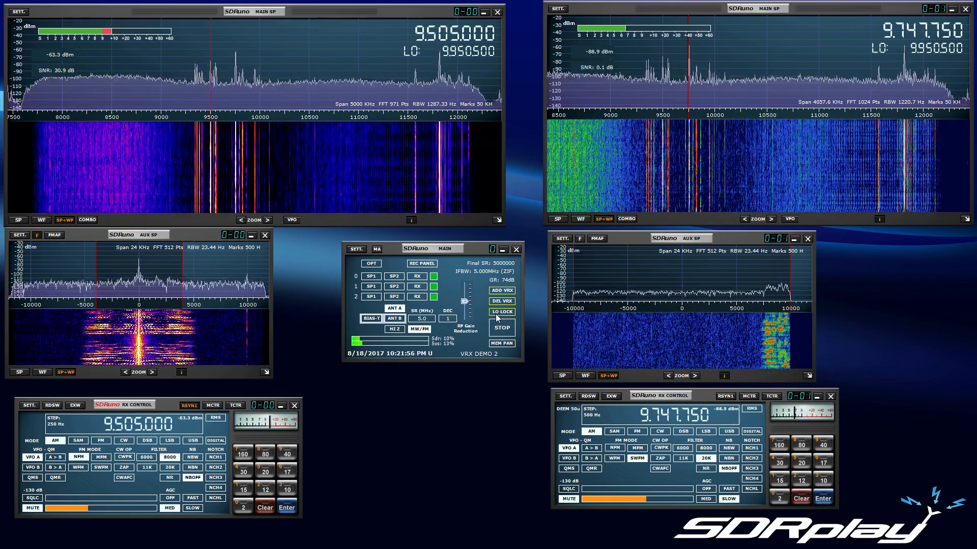
{"action": "left_click", "coordinate": [501, 312]}
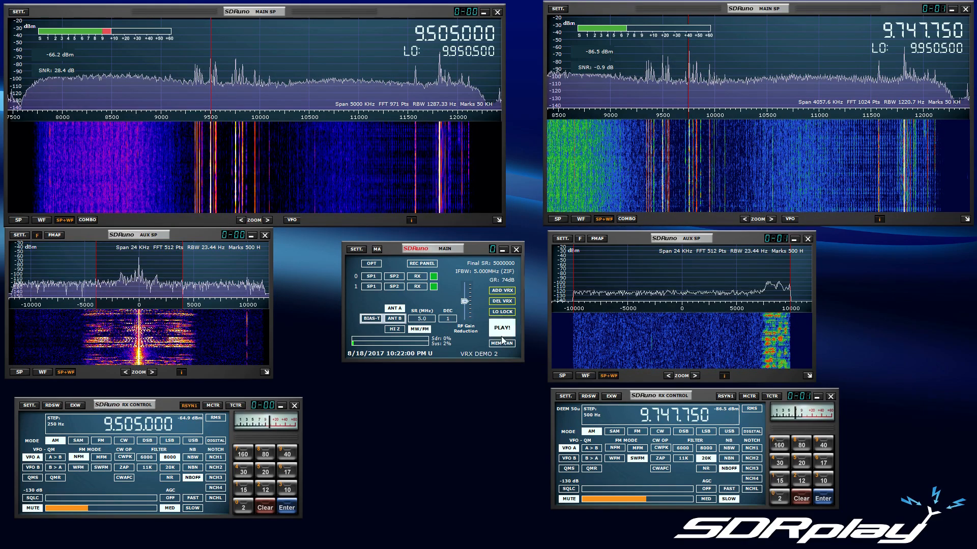
{"action": "left_click", "coordinate": [501, 327]}
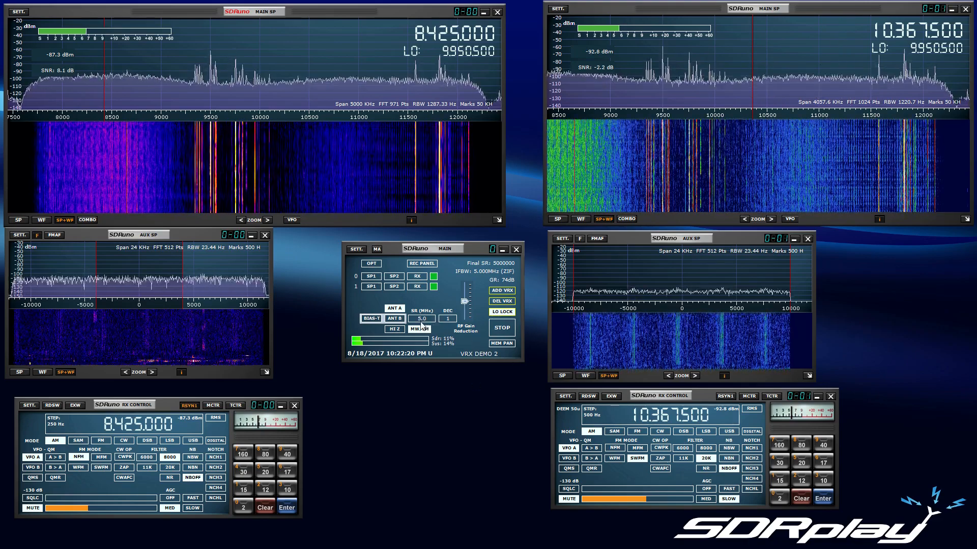
{"action": "mouse_move", "coordinate": [422, 329]}
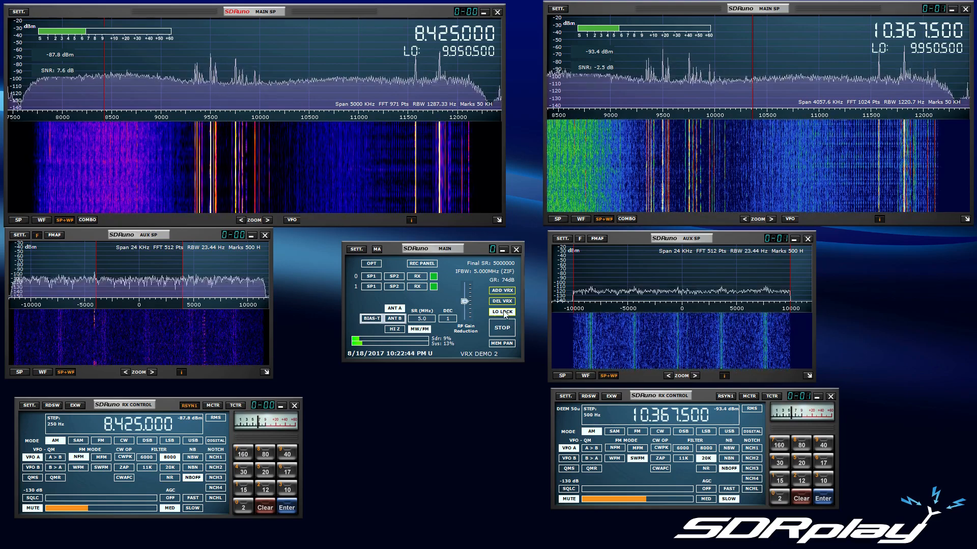
{"action": "mouse_move", "coordinate": [501, 311]}
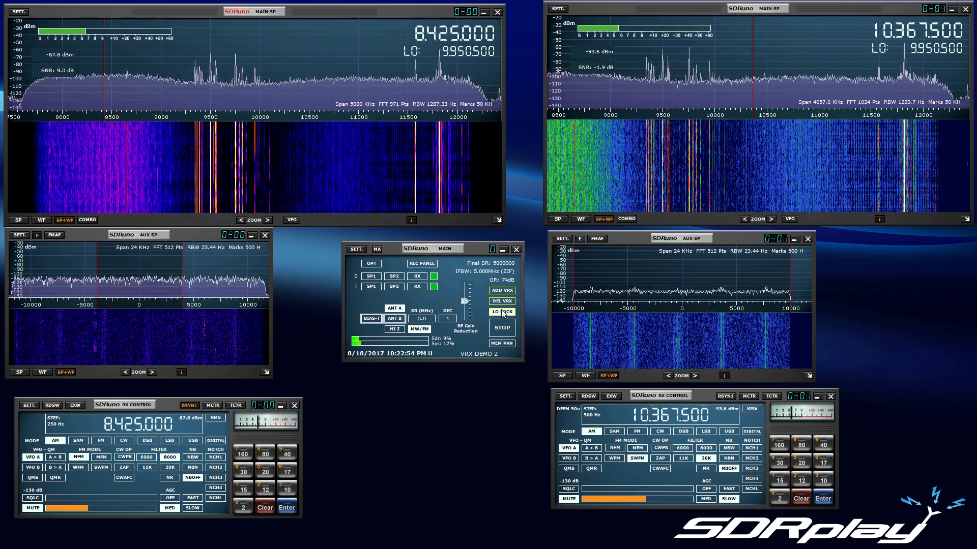
{"action": "mouse_move", "coordinate": [501, 329]}
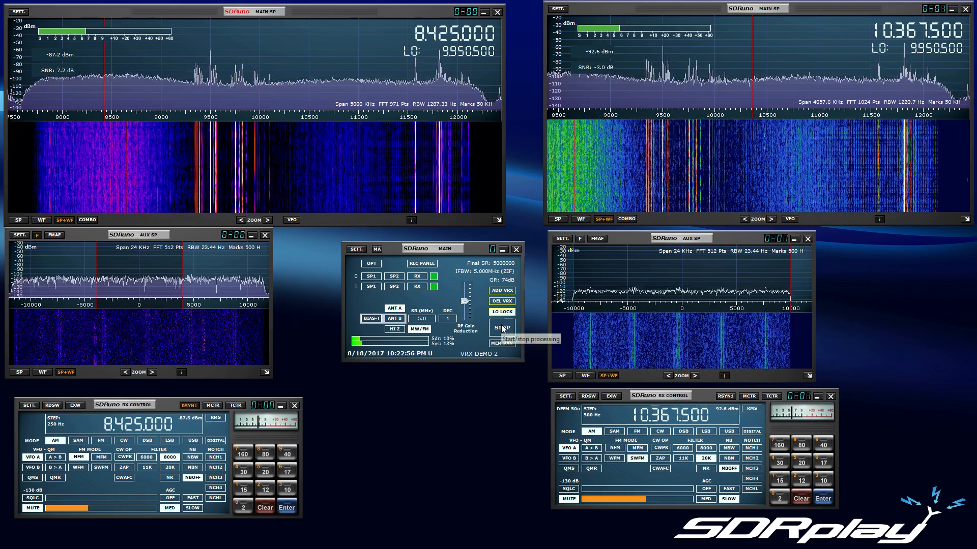